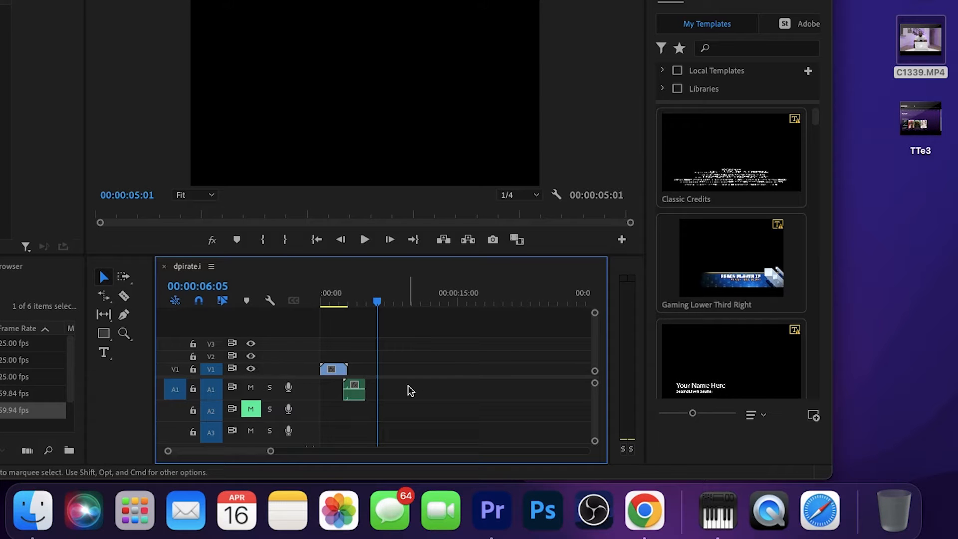
{"action": "mouse_move", "coordinate": [919, 38]}
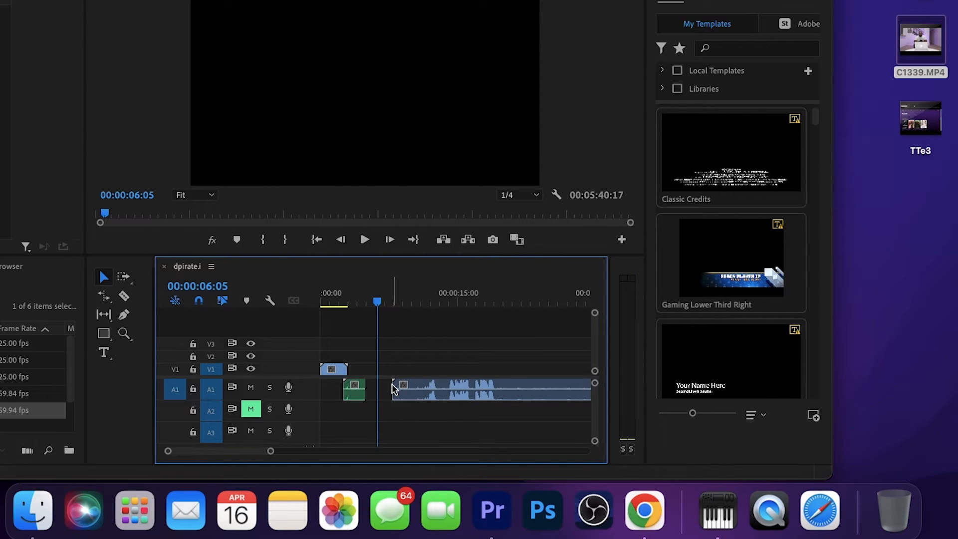
{"action": "mouse_move", "coordinate": [415, 387]}
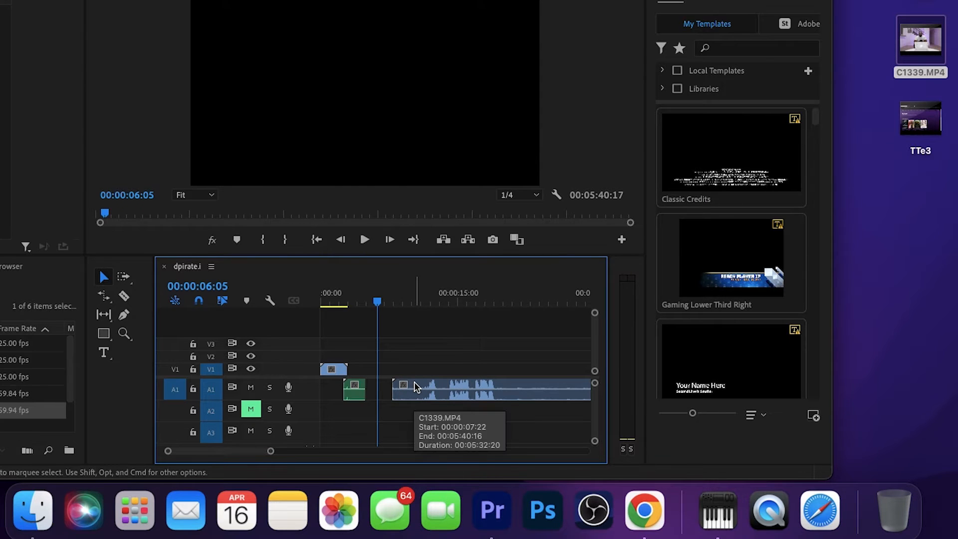
Step: Remove the audio-only C1339.MP4 clip that landed on track A1
{"action": "left_click", "coordinate": [489, 386]}
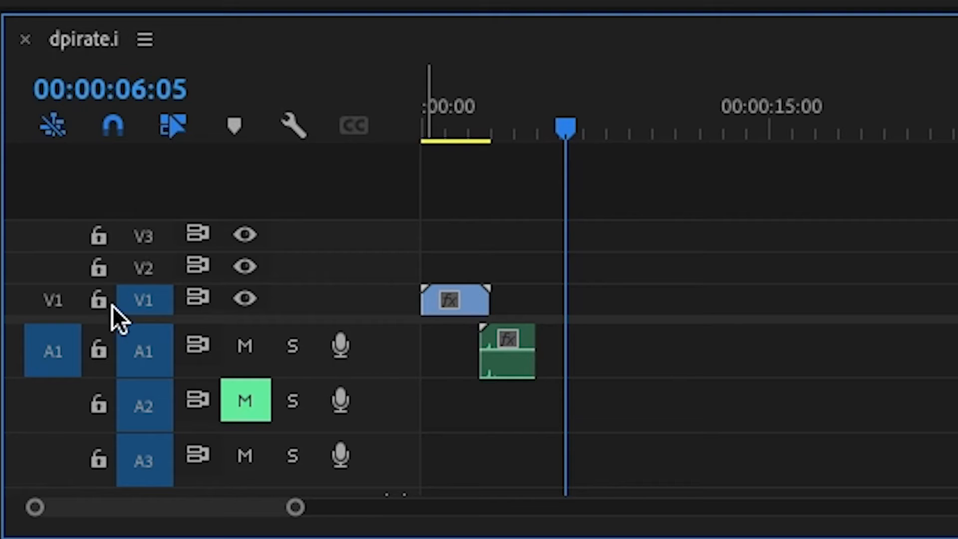
Step: Enable the V1 source patch toggle so incoming clips carry video with their audio
{"action": "left_click", "coordinate": [52, 300]}
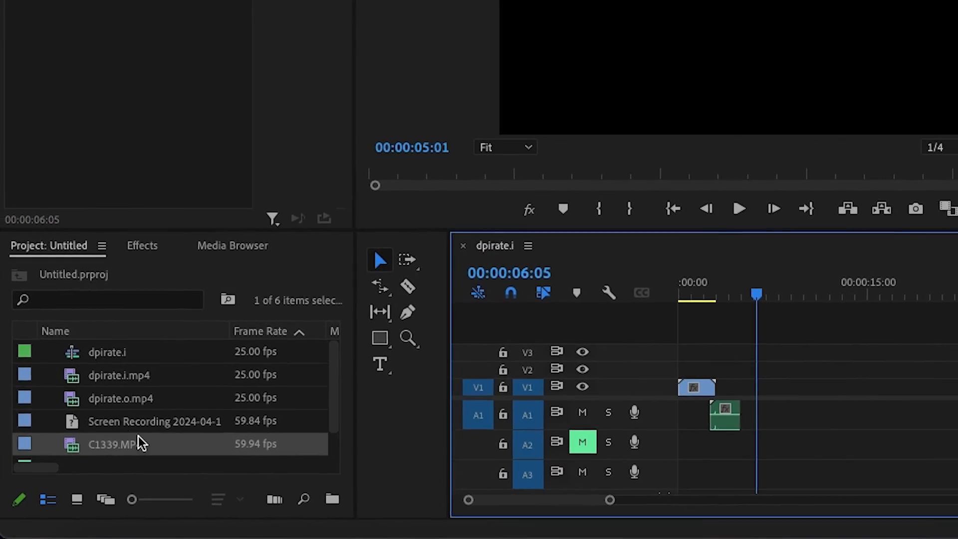
{"action": "scroll", "scroll_direction": "down", "scroll_amount": 3}
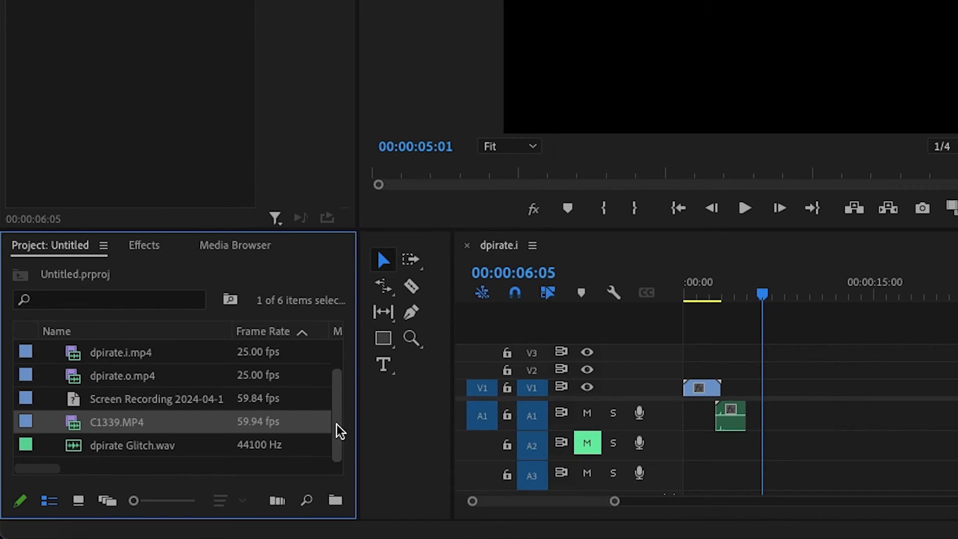